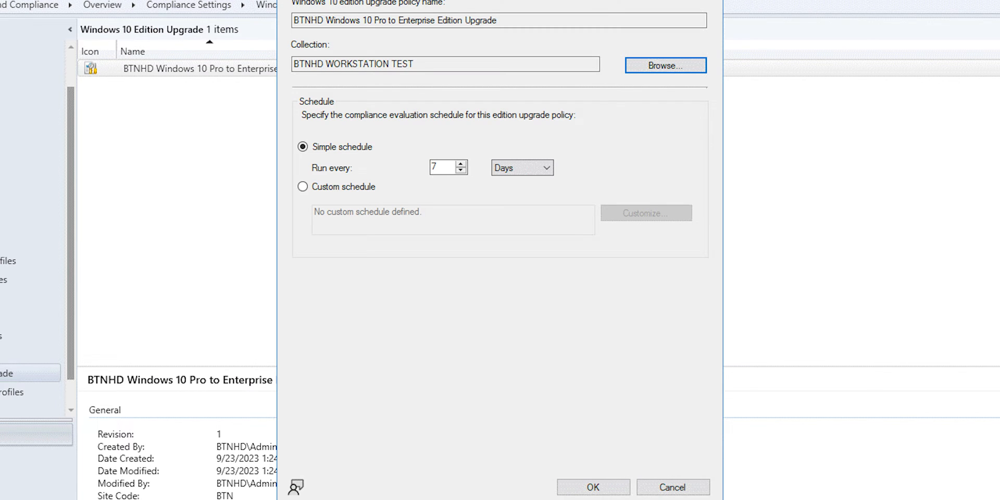
Close the Deploy Windows 10 Edition Upgrade Policy dialog.
left_click(664, 65)
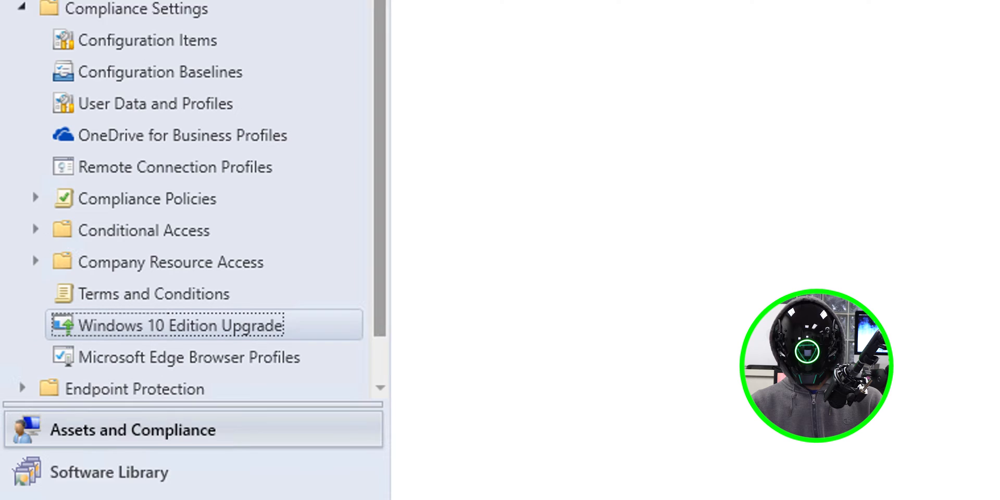
Launch the Create Edition Upgrade Policy wizard from the Windows 10 Edition Upgrade node.
right_click(181, 325)
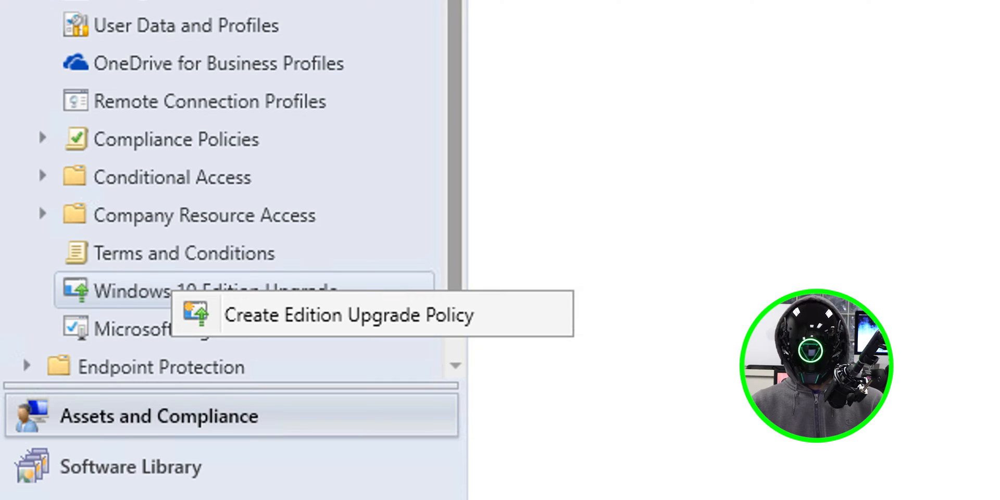
left_click(347, 315)
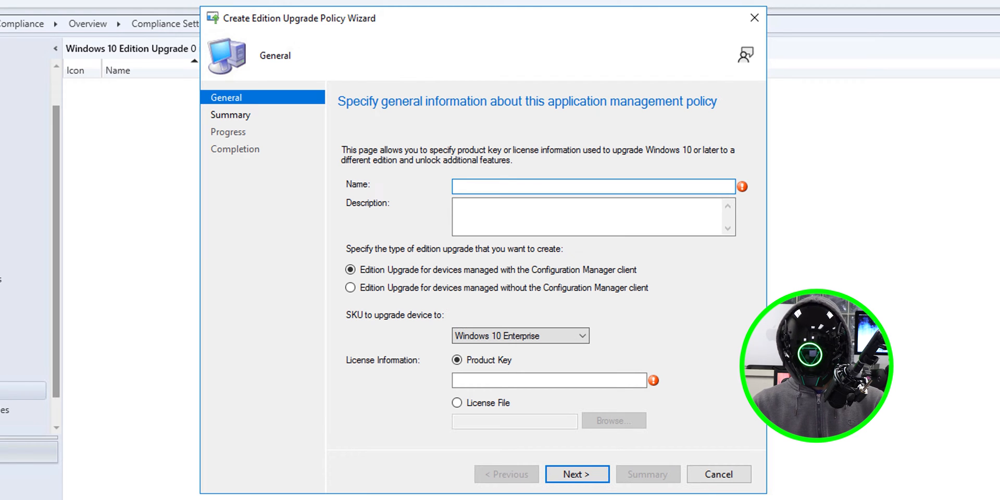
Name the policy 'BTNHD Windows 10 Pro to Enterprise Edition Upgrade' targeting Windows 10 Enterprise.
type("BTNHD Windows 10 Pro to Enterprise Edition Upgrade")
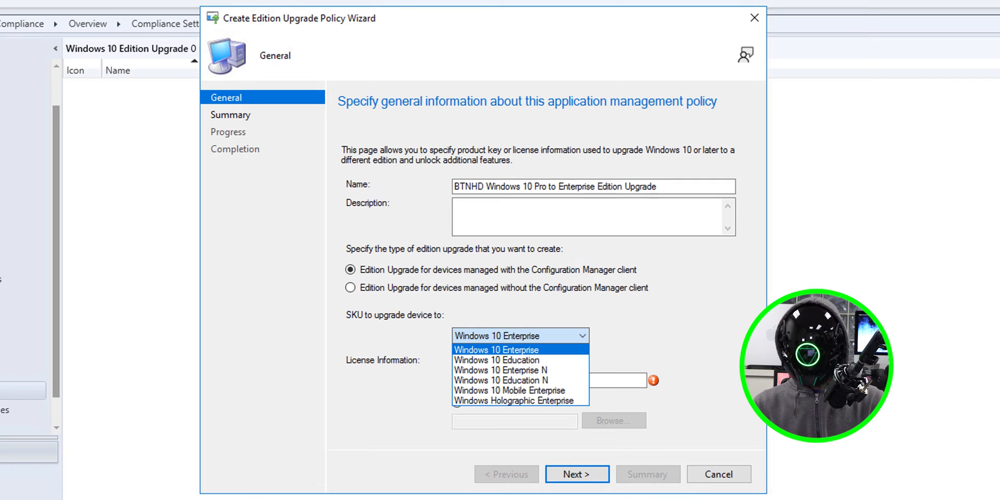
left_click(496, 349)
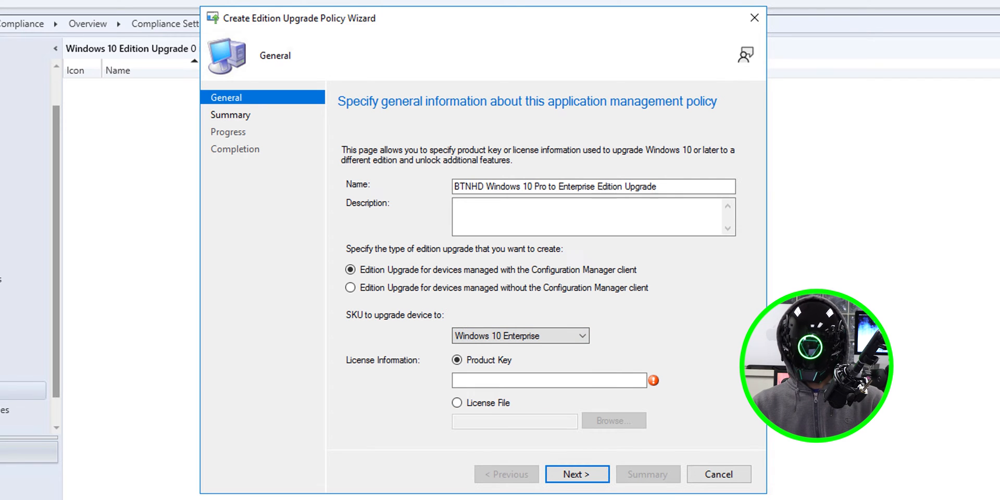
left_click(576, 474)
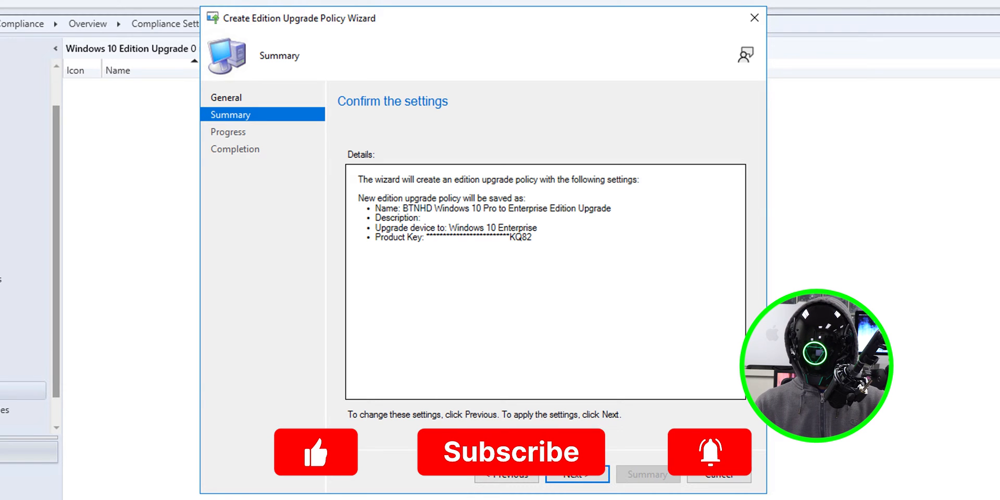
Finish the wizard so the upgrade policy is created and listed.
left_click(576, 473)
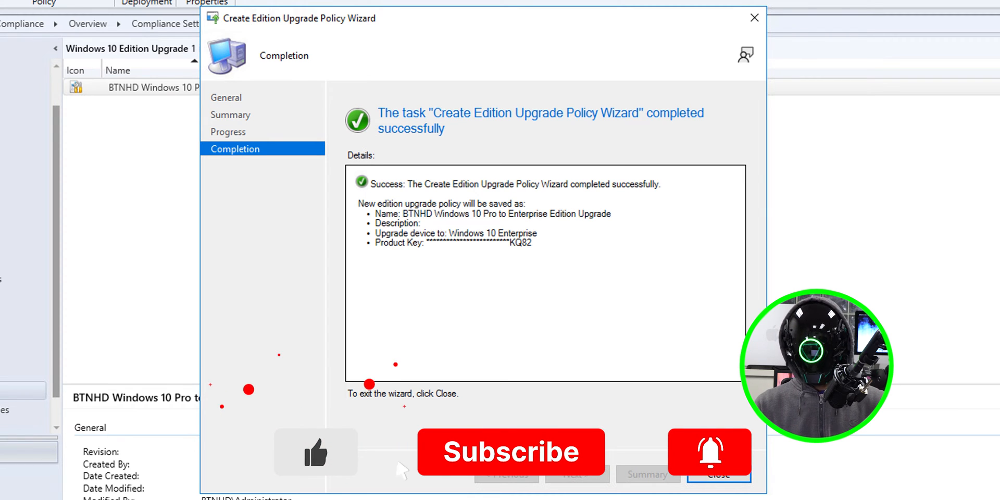
left_click(716, 475)
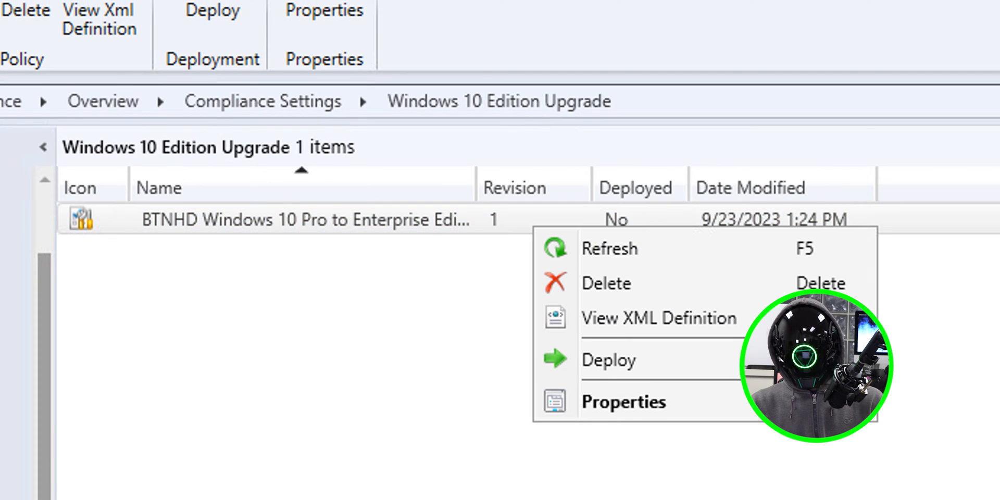
Deploy the upgrade policy to the BTNHD WORKSTATION TEST collection.
left_click(607, 360)
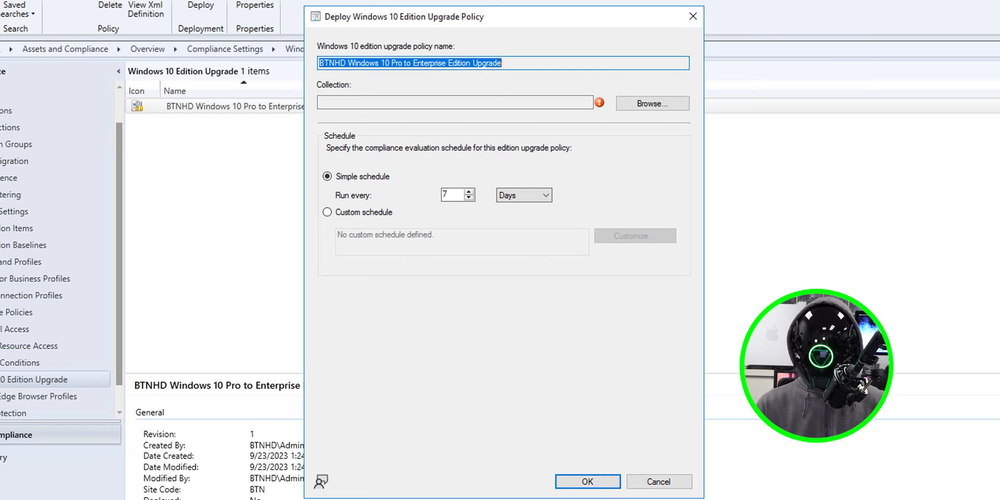
left_click(651, 103)
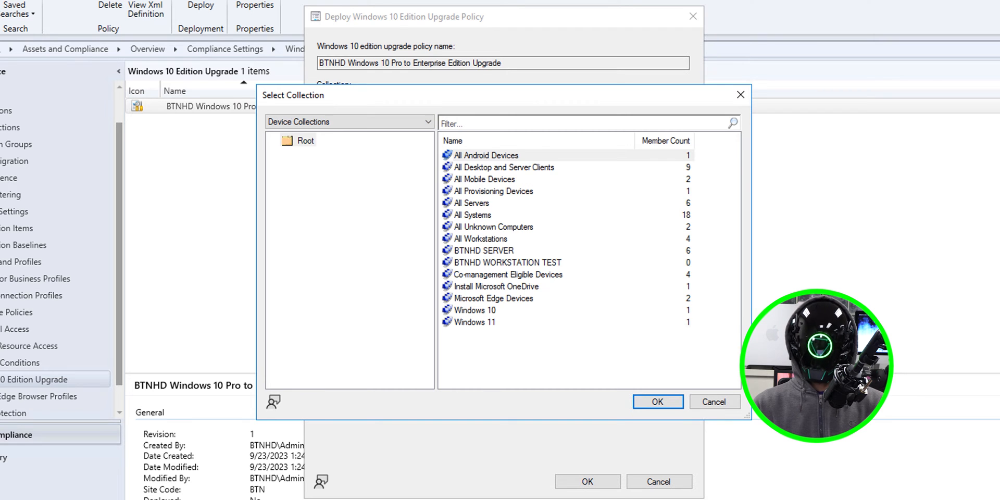
left_click(507, 262)
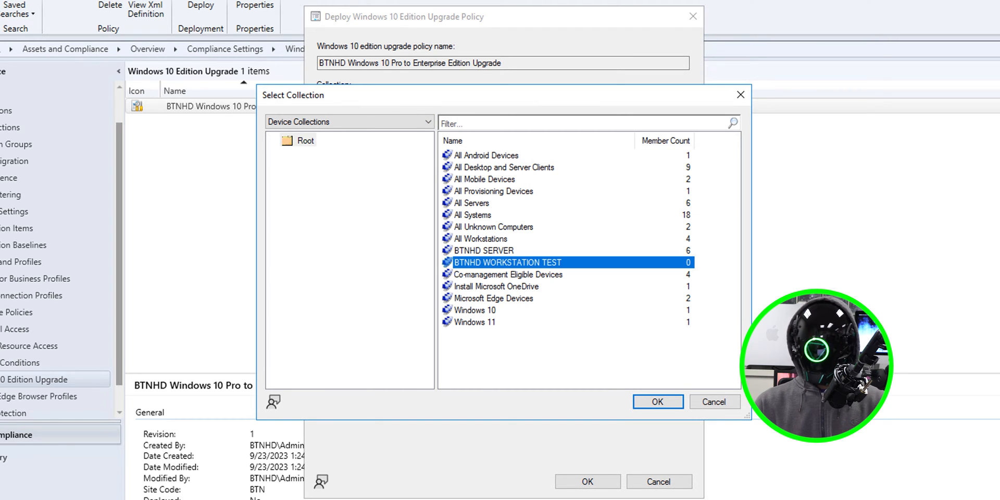
left_click(656, 401)
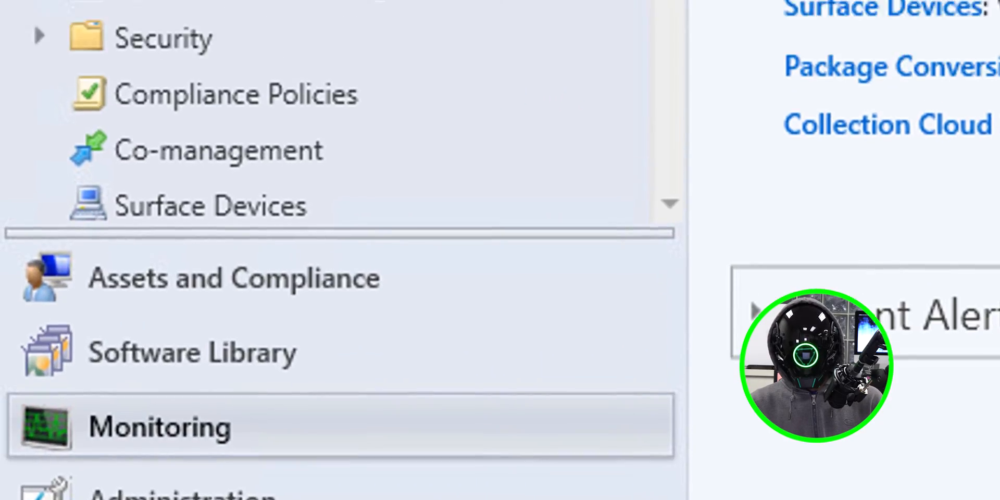
View the edition upgrade deployment's status in the Monitoring Deployments list.
left_click(160, 426)
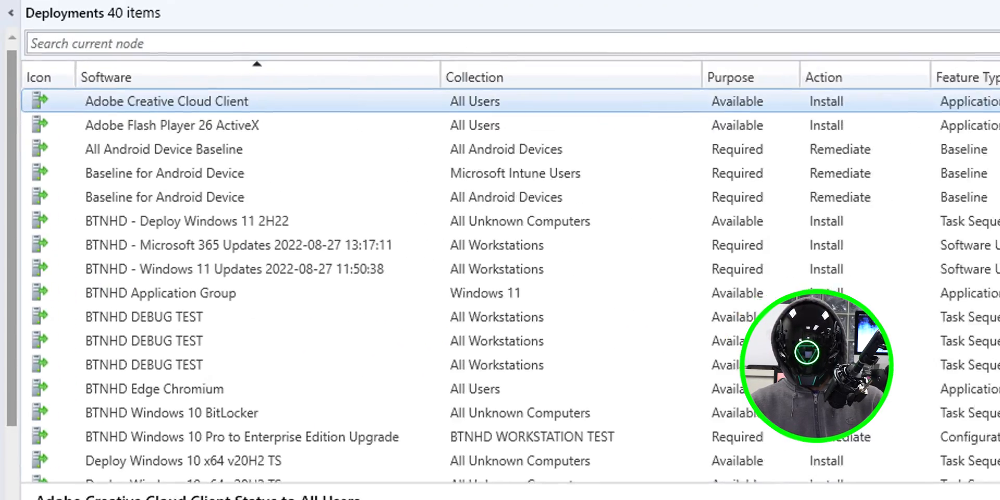
double_click(241, 436)
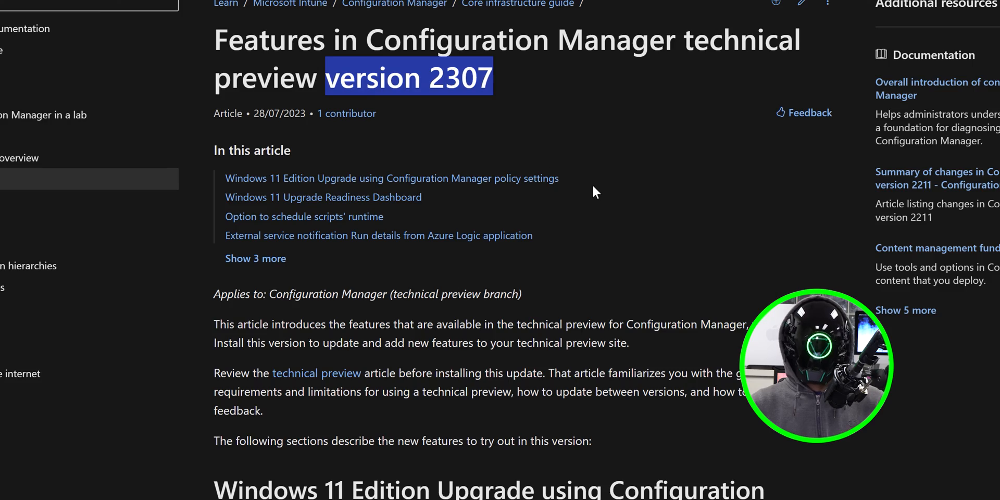
scroll("down", 3)
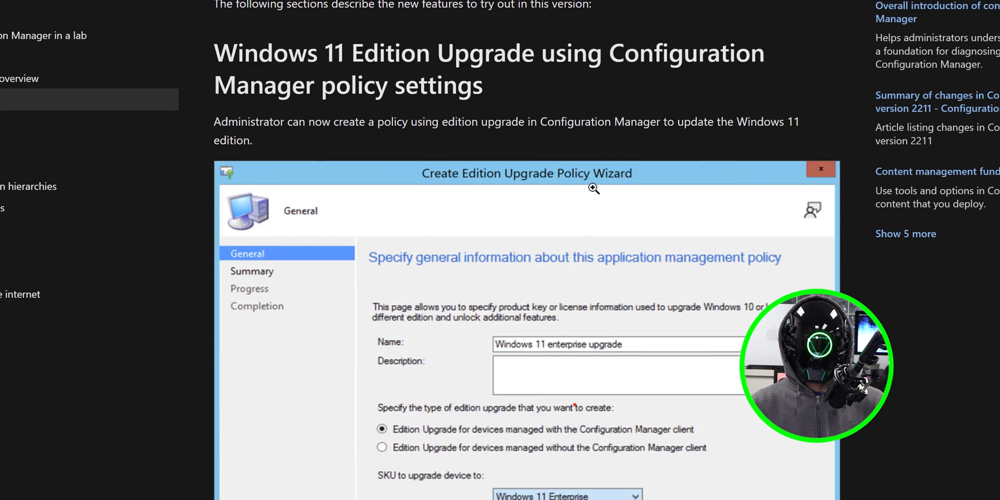